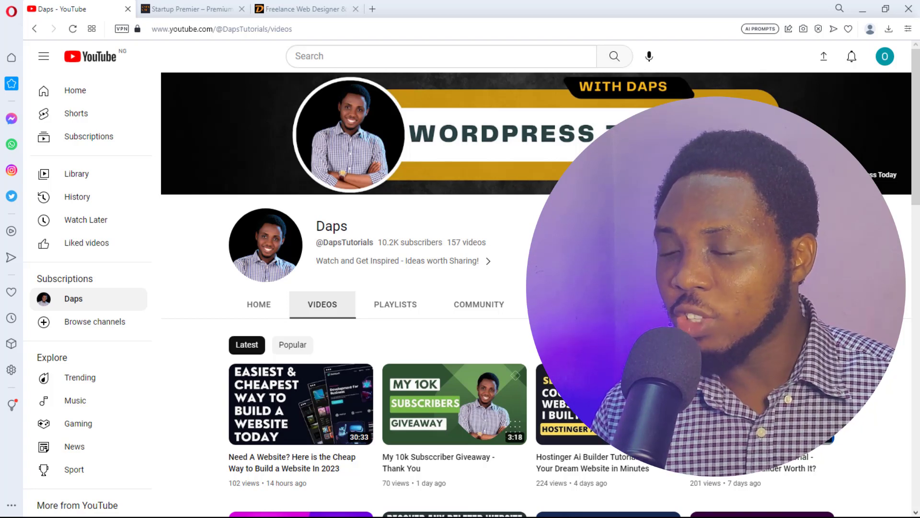
# Step: Open the Daps channel video 'How to Fix Excluded by noindex Tag in WordPress & Index Instantly'
pyautogui.scroll(-3)
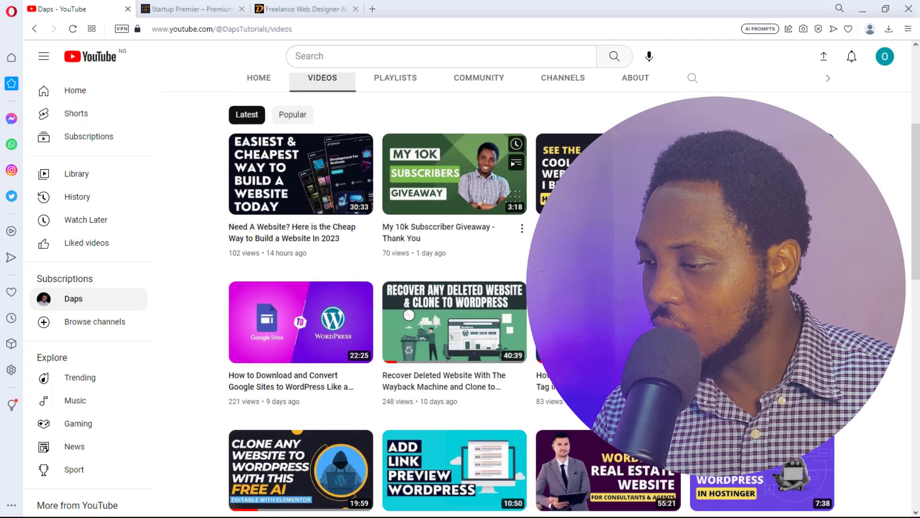
pyautogui.click(301, 173)
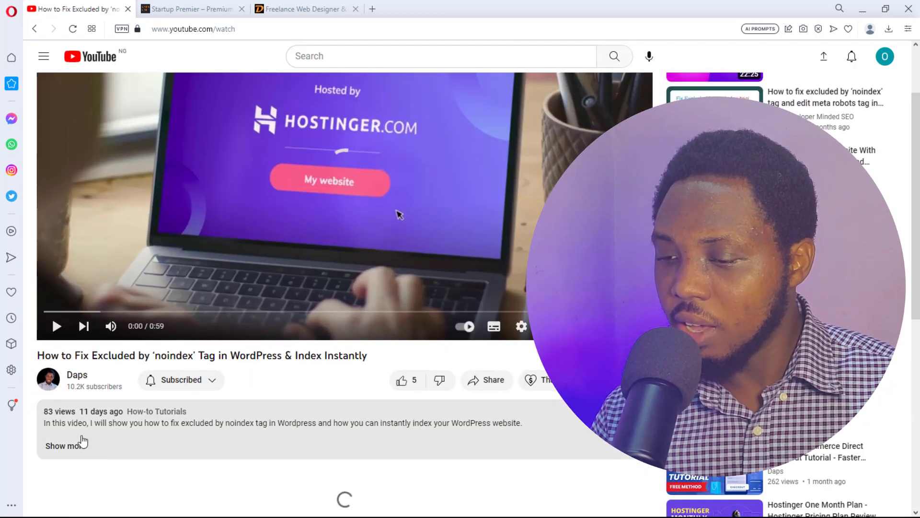
# Step: Read the video's comments, then switch to the Daps Diary freelance web designer site tab
pyautogui.scroll(-3)
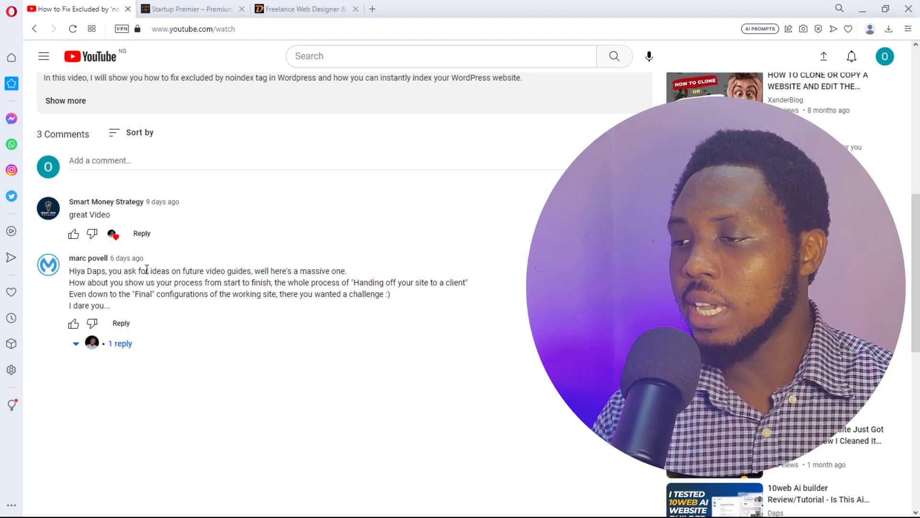
pyautogui.click(309, 9)
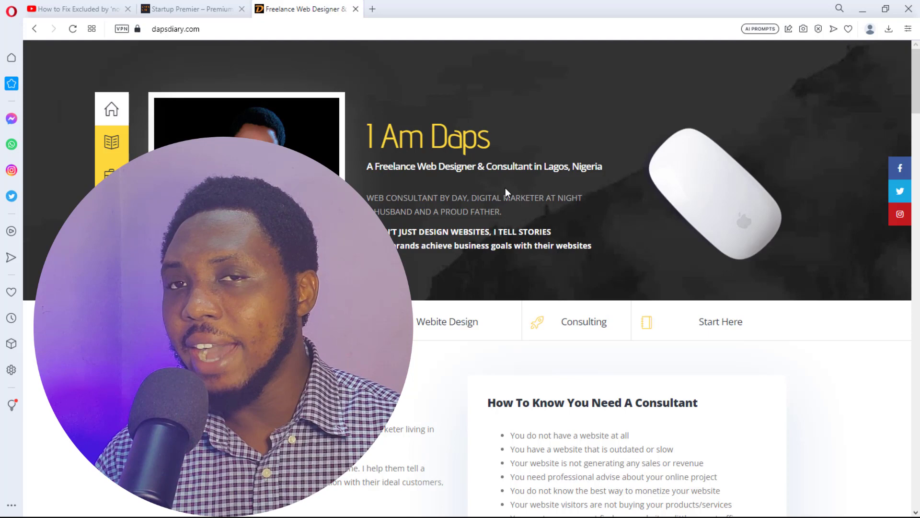
pyautogui.moveTo(719, 330)
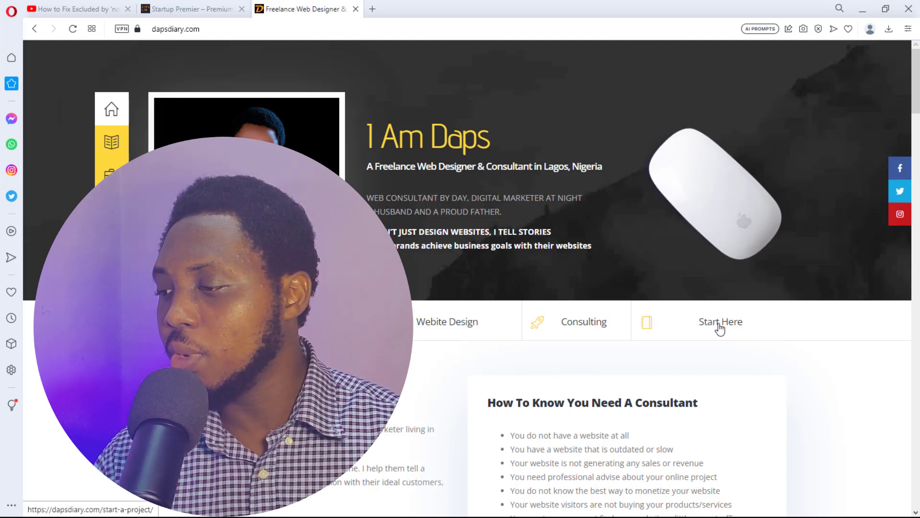
# Step: Go to the Start A Project enquiry form and expand the 'When Would You Like To Start?' choices
pyautogui.click(720, 322)
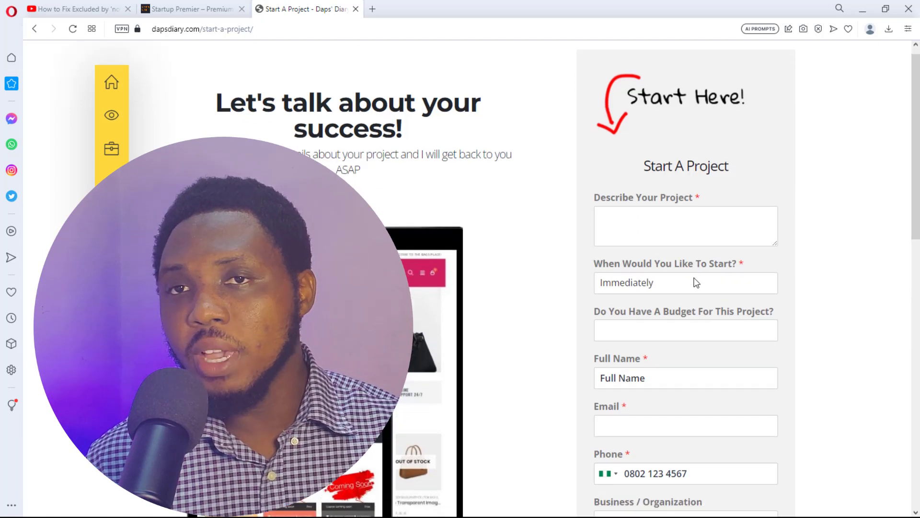
pyautogui.scroll(-3)
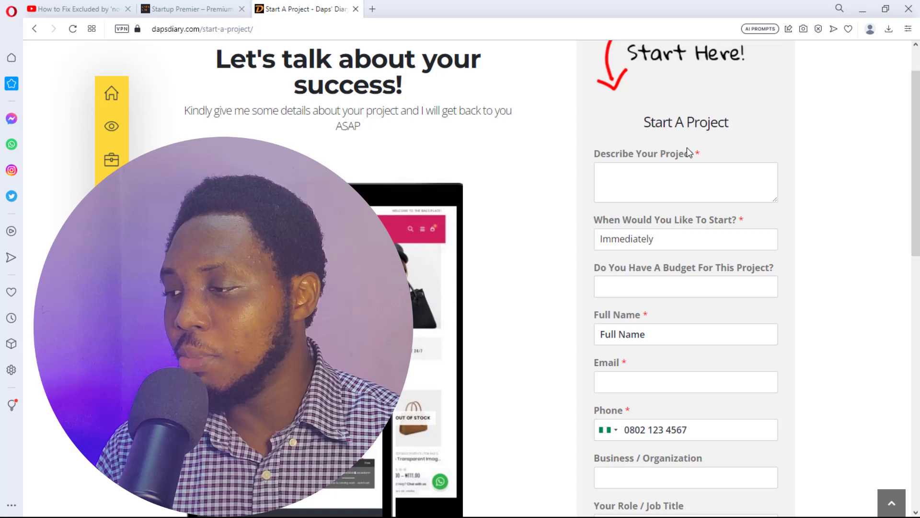
pyautogui.scroll(-3)
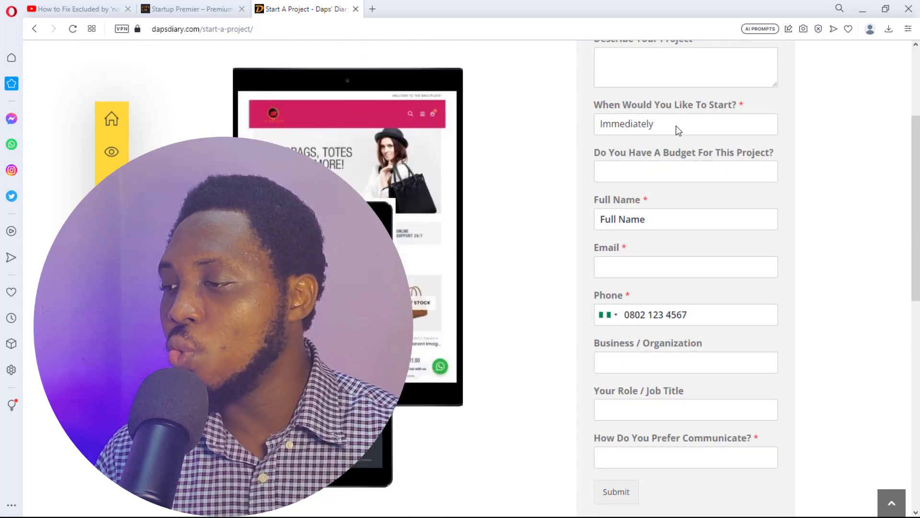
pyautogui.click(685, 124)
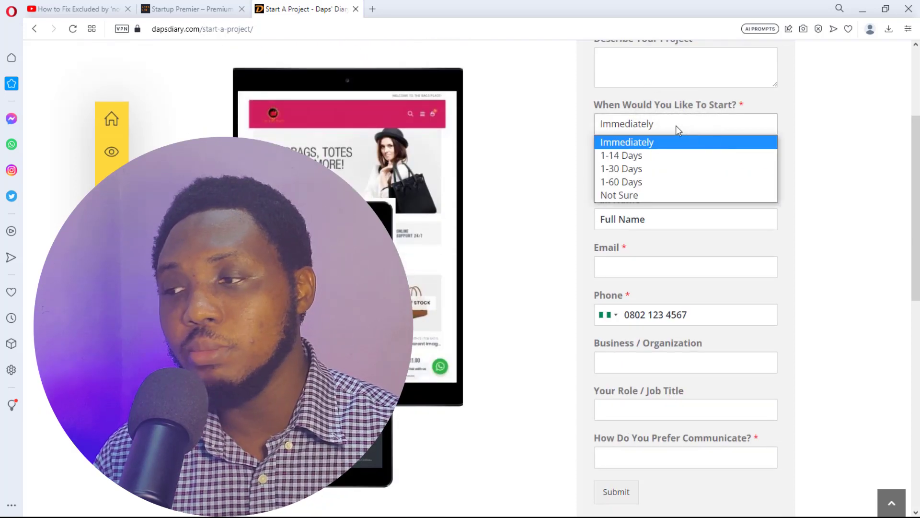
pyautogui.moveTo(673, 161)
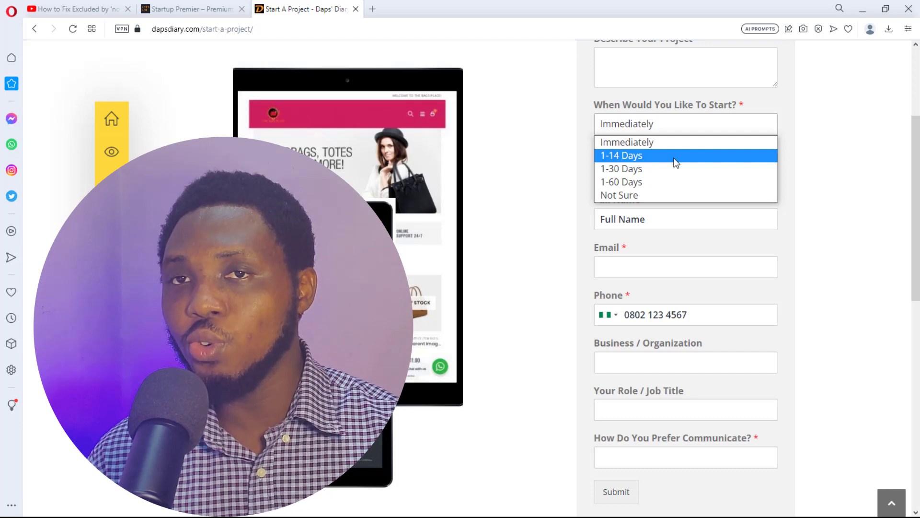
pyautogui.moveTo(599, 190)
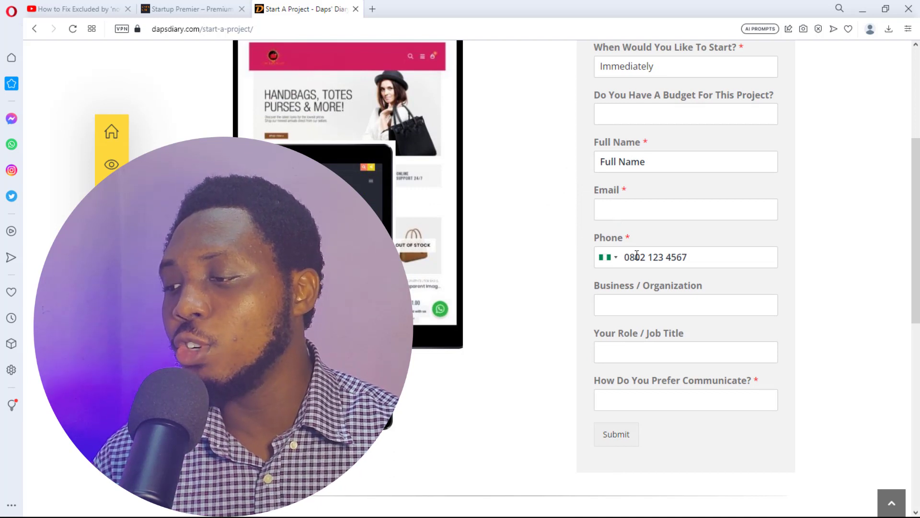
pyautogui.click(607, 257)
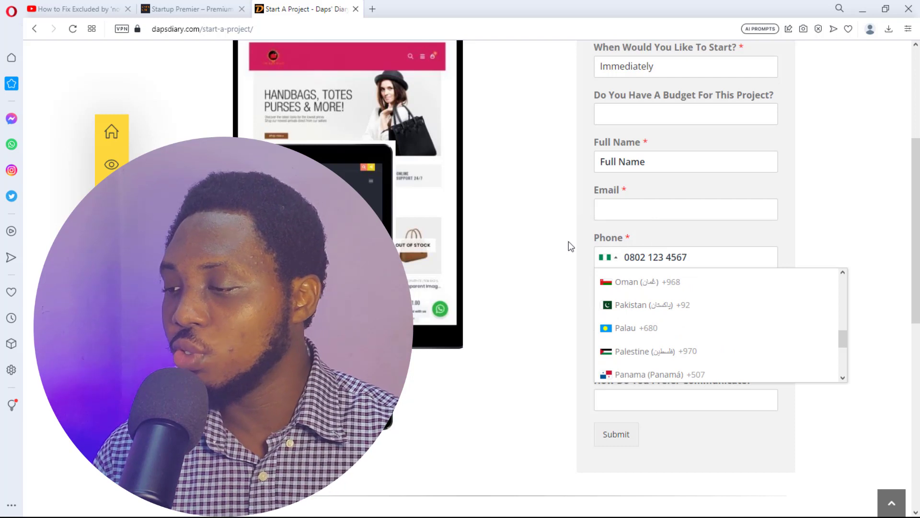
pyautogui.scroll(-3)
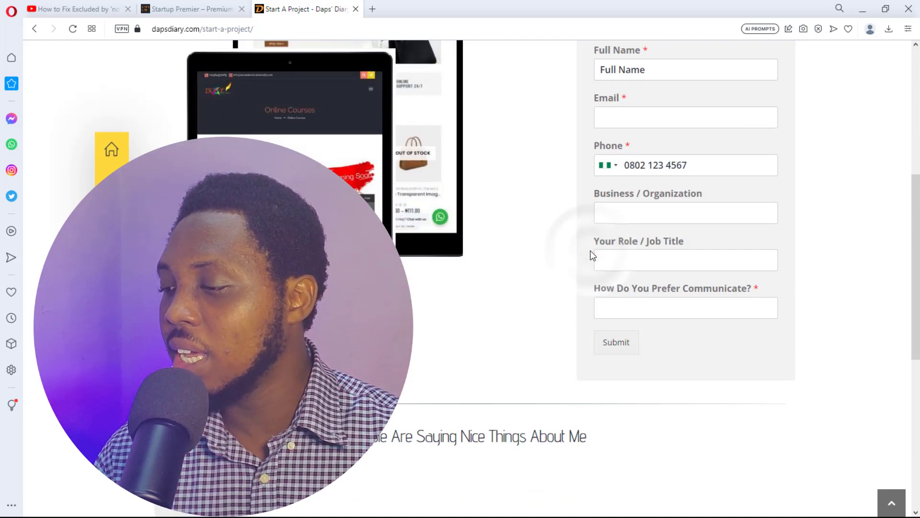
pyautogui.scroll(-3)
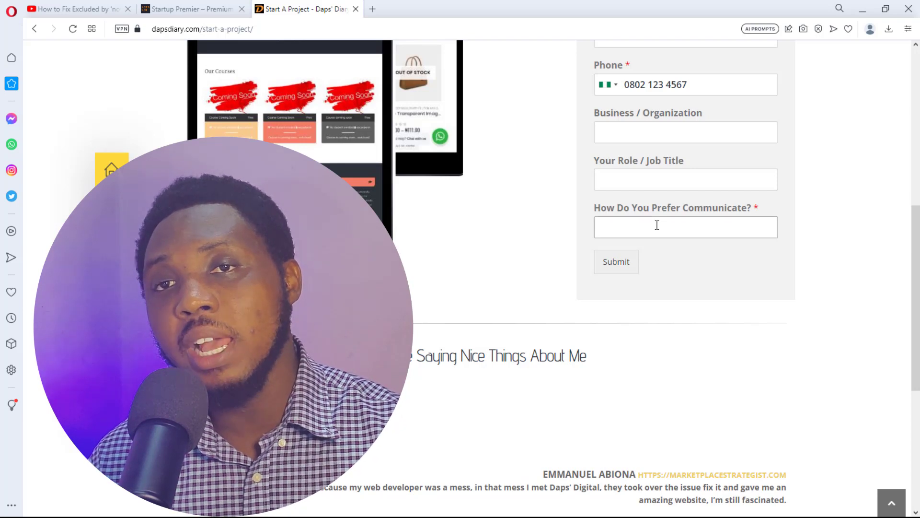
# Step: Note the preferred-communication question, then start a new tab ready for a web search
pyautogui.click(685, 226)
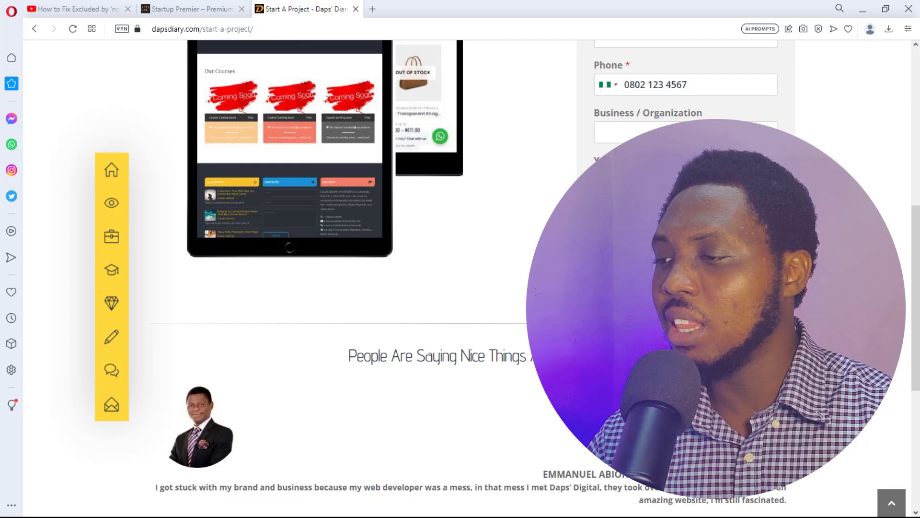
pyautogui.click(372, 8)
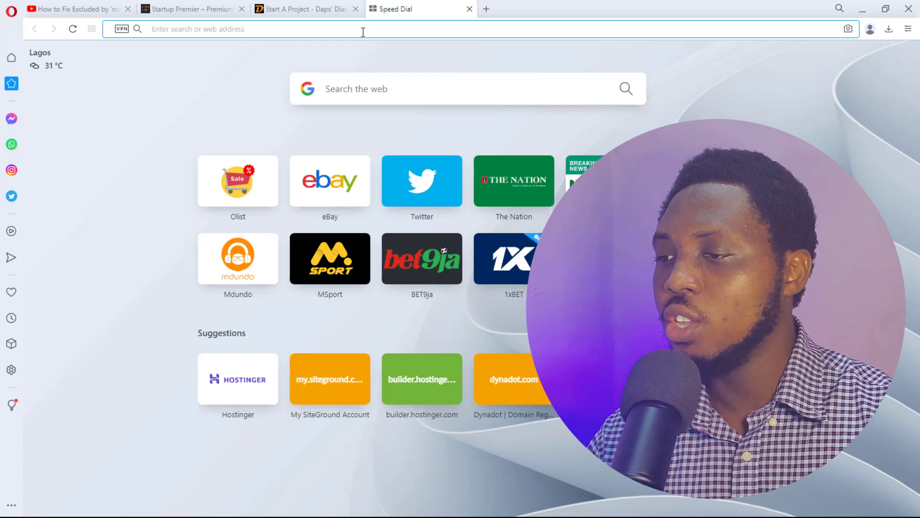
pyautogui.click(359, 29)
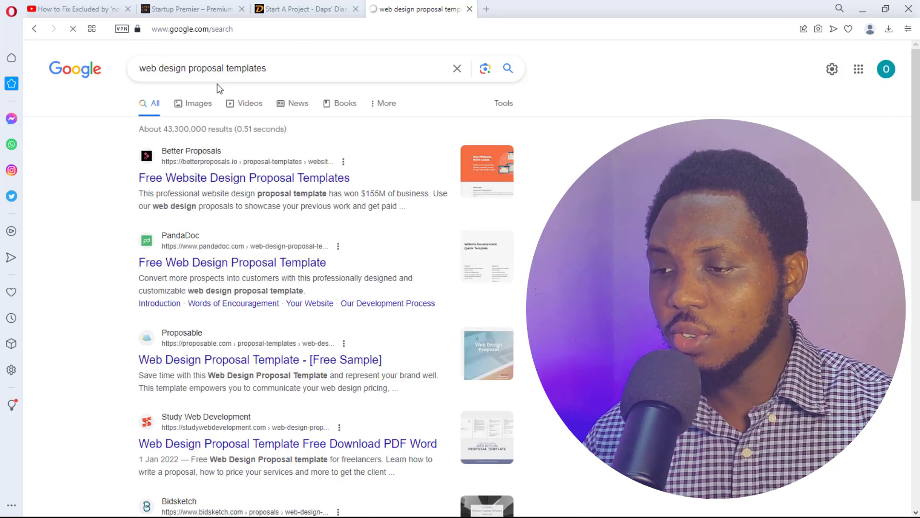
pyautogui.moveTo(205, 251)
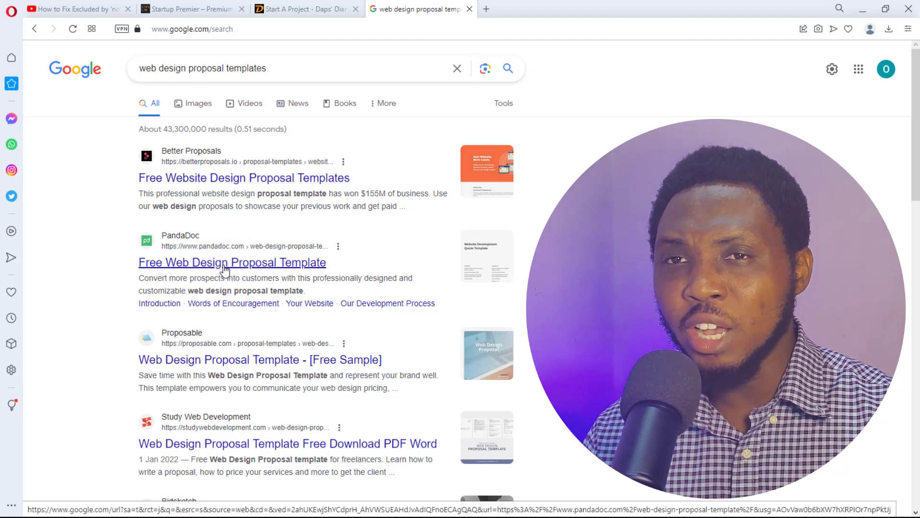
# Step: Open PandaDoc's Free Web Design Proposal Template result and read the opening sections of the preview
pyautogui.click(224, 262)
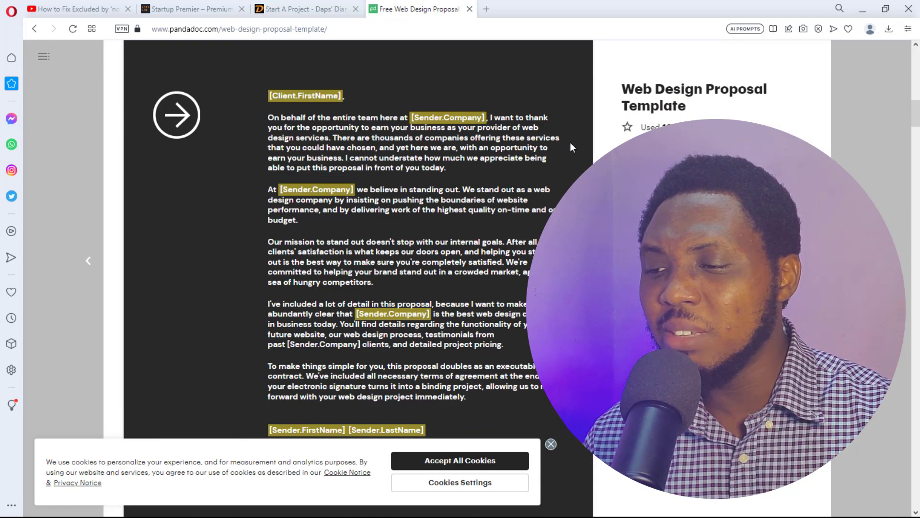
pyautogui.scroll(-3)
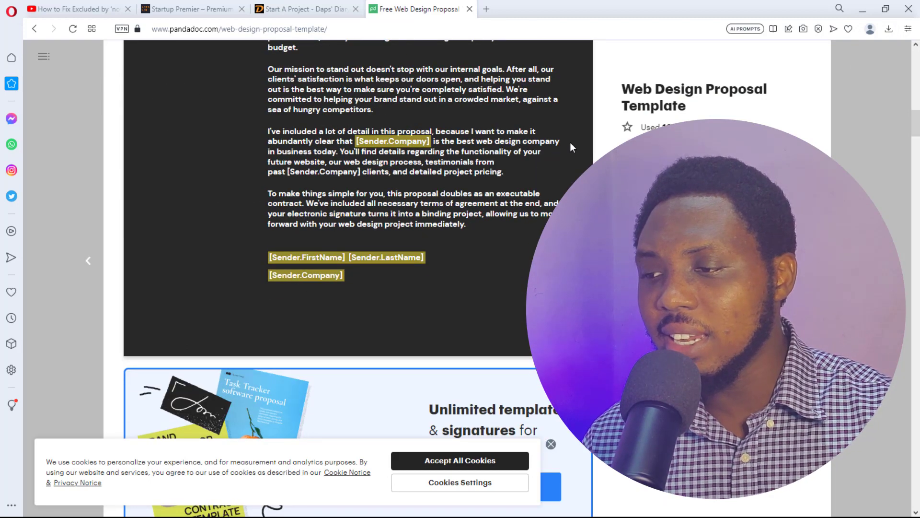
pyautogui.moveTo(410, 143)
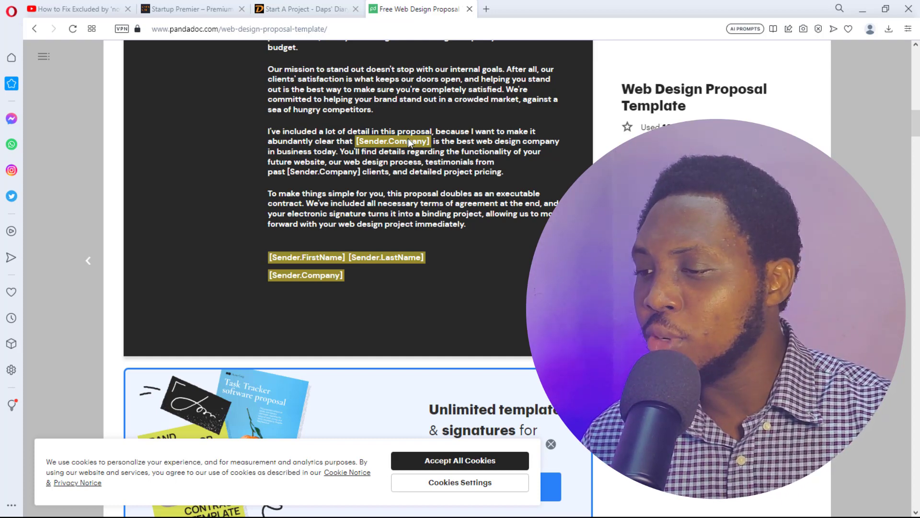
pyautogui.scroll(-3)
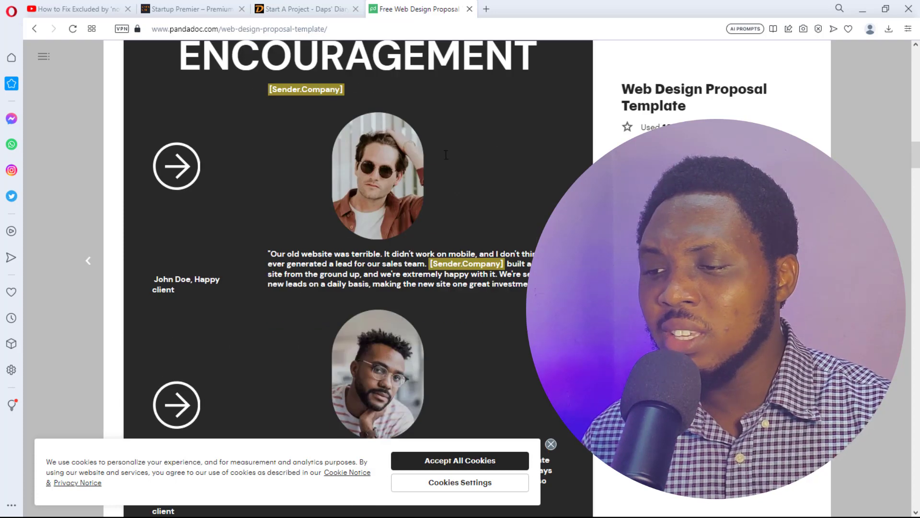
pyautogui.scroll(-3)
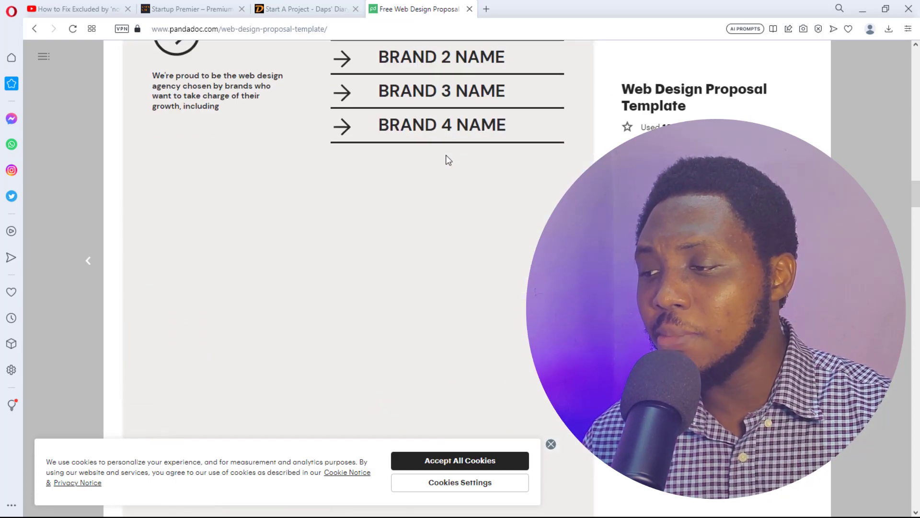
pyautogui.scroll(-3)
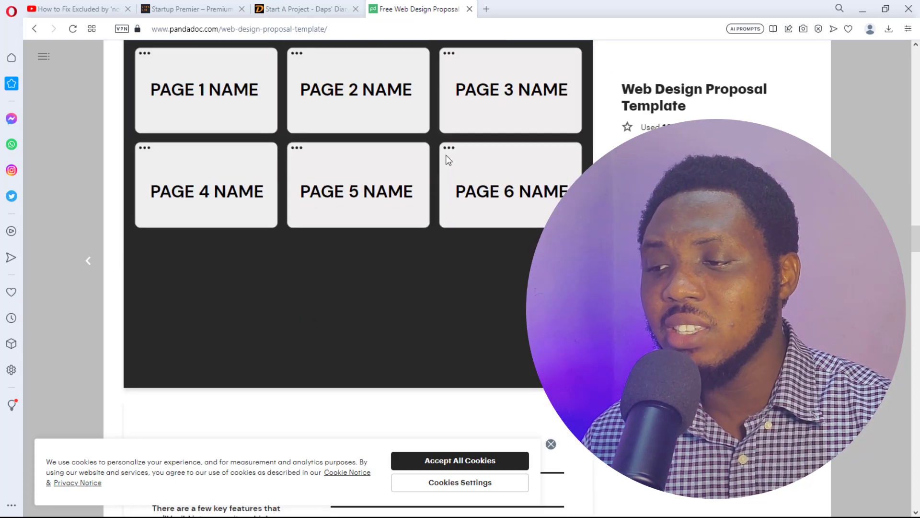
pyautogui.scroll(-3)
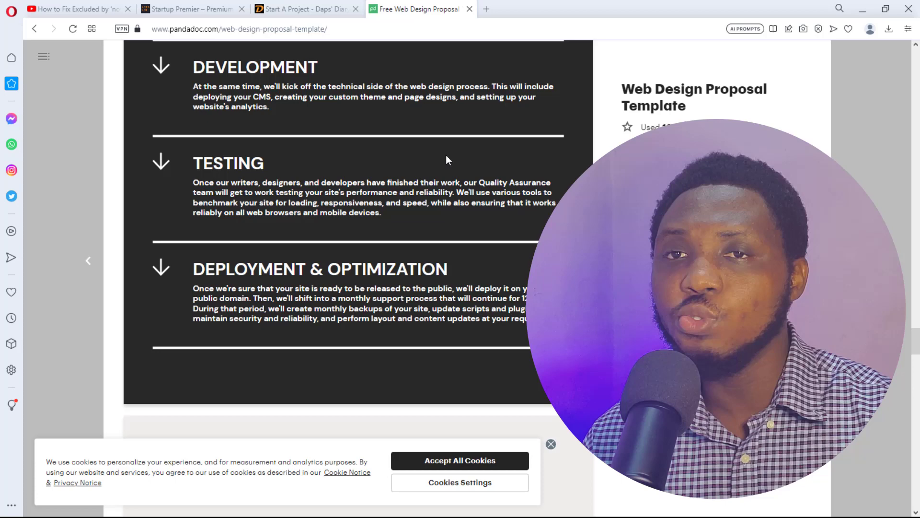
# Step: Continue through the template's timeline and pricing table toward the Project Terms section
pyautogui.scroll(-3)
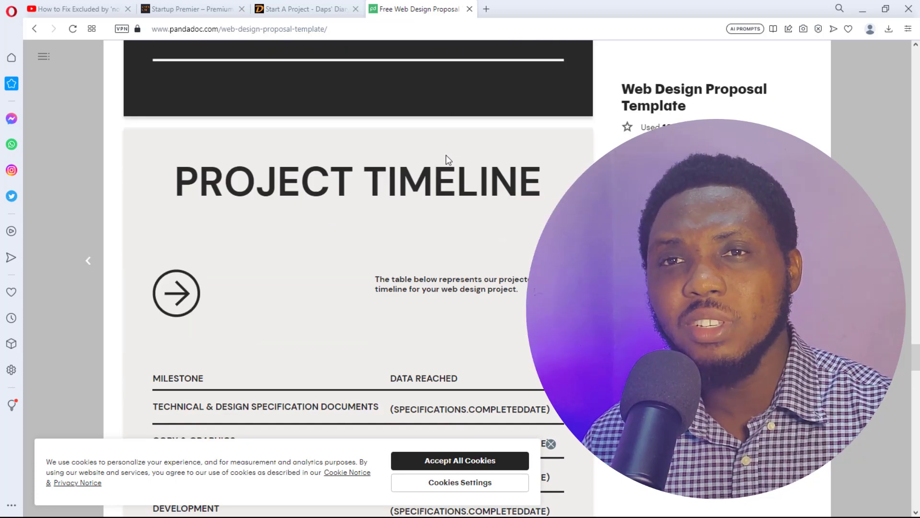
pyautogui.scroll(-3)
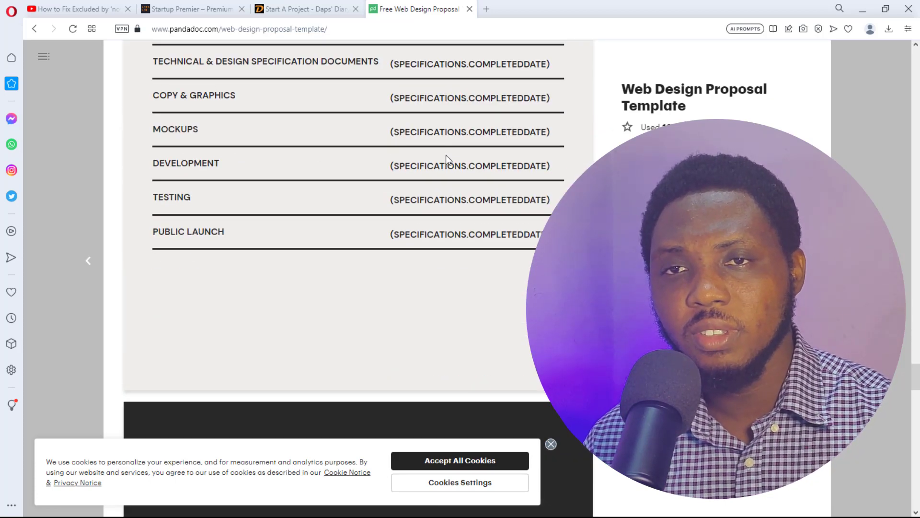
pyautogui.scroll(-3)
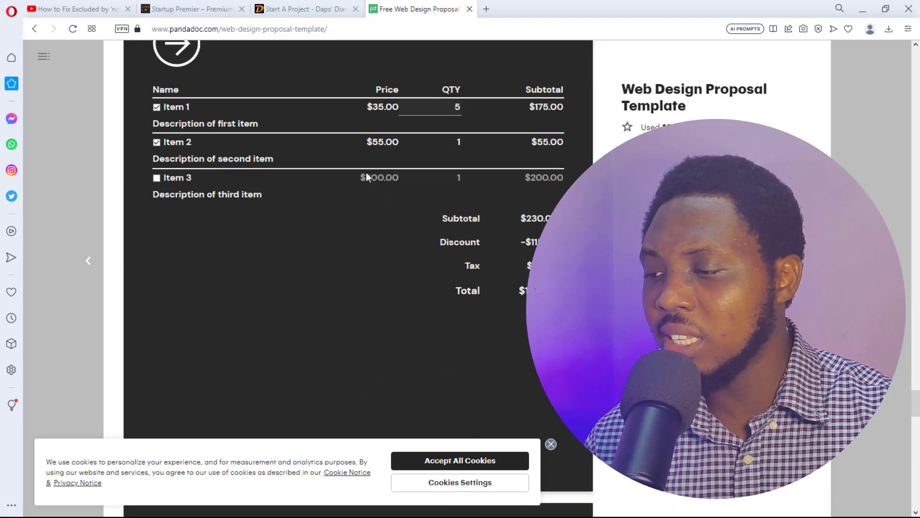
pyautogui.scroll(-3)
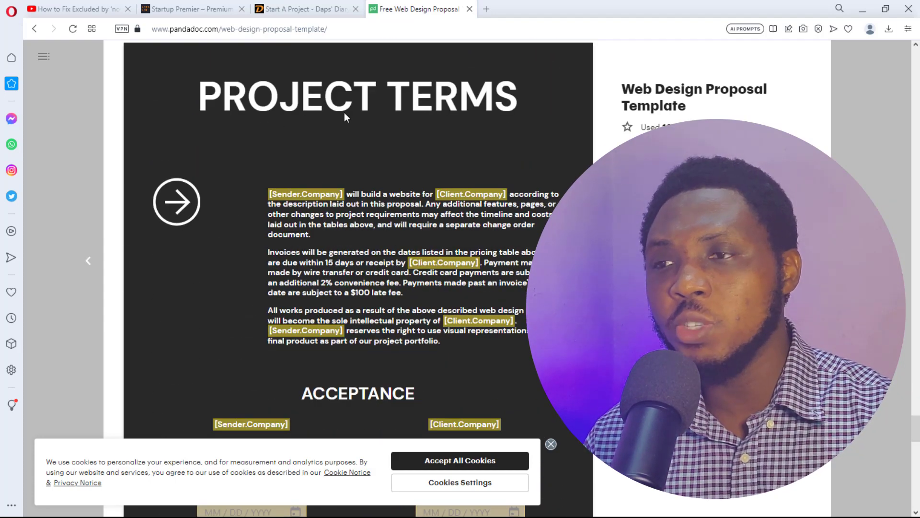
# Step: Read past the Acceptance signature fields down to the related templates suggestions
pyautogui.scroll(-3)
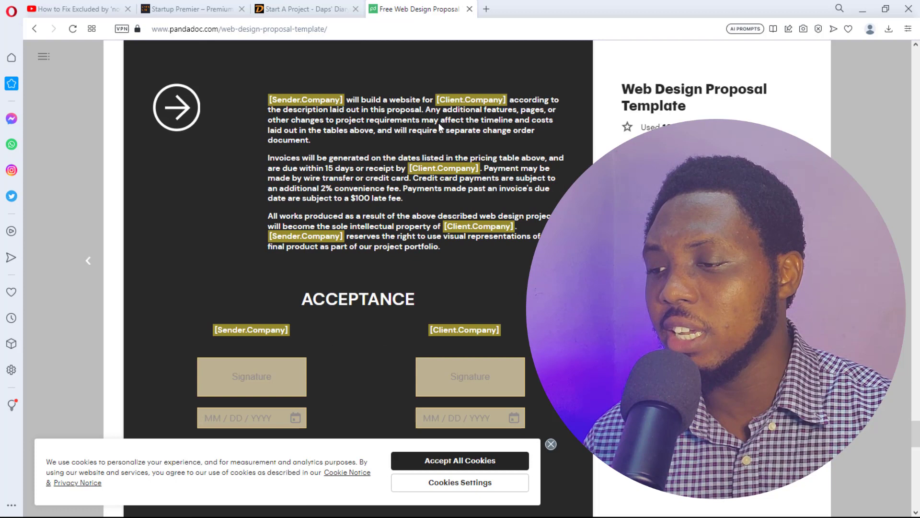
pyautogui.scroll(-3)
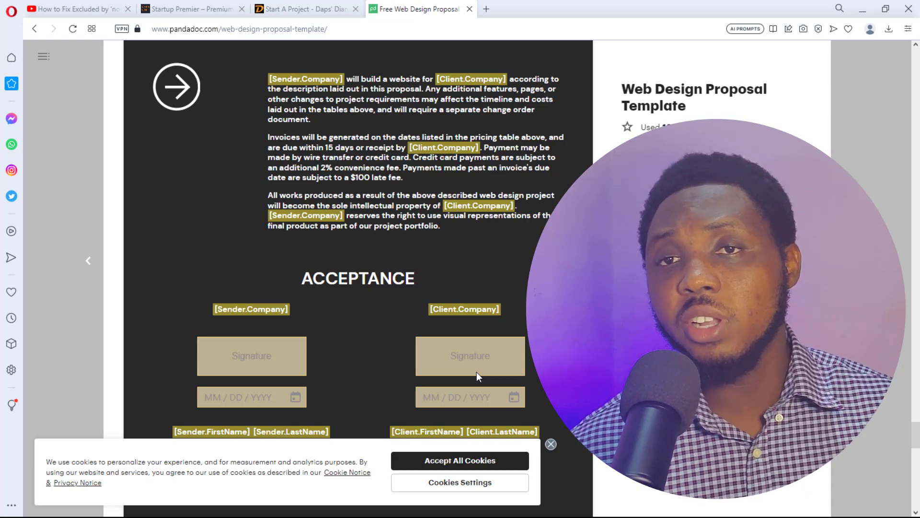
pyautogui.scroll(-3)
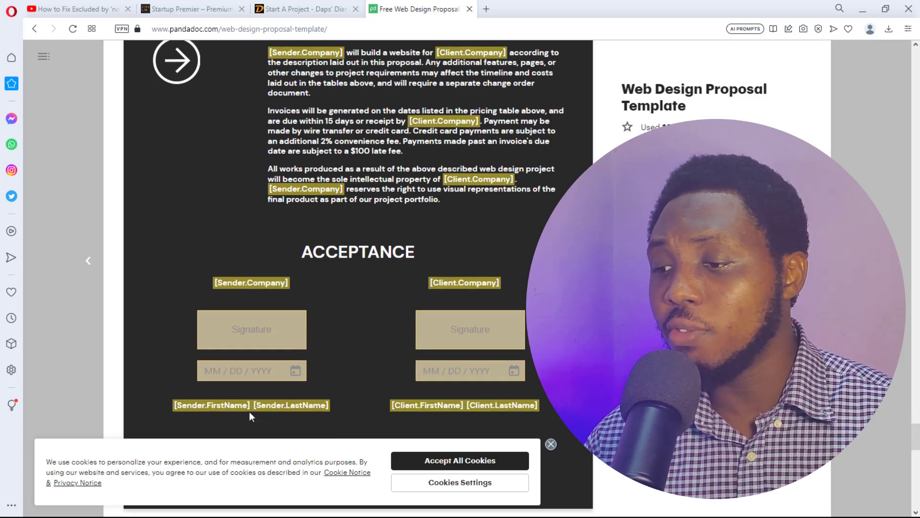
pyautogui.scroll(-3)
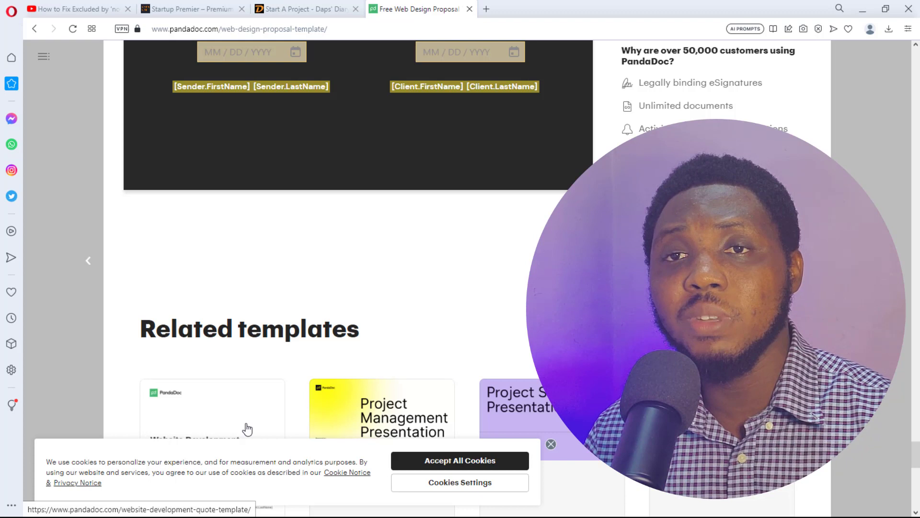